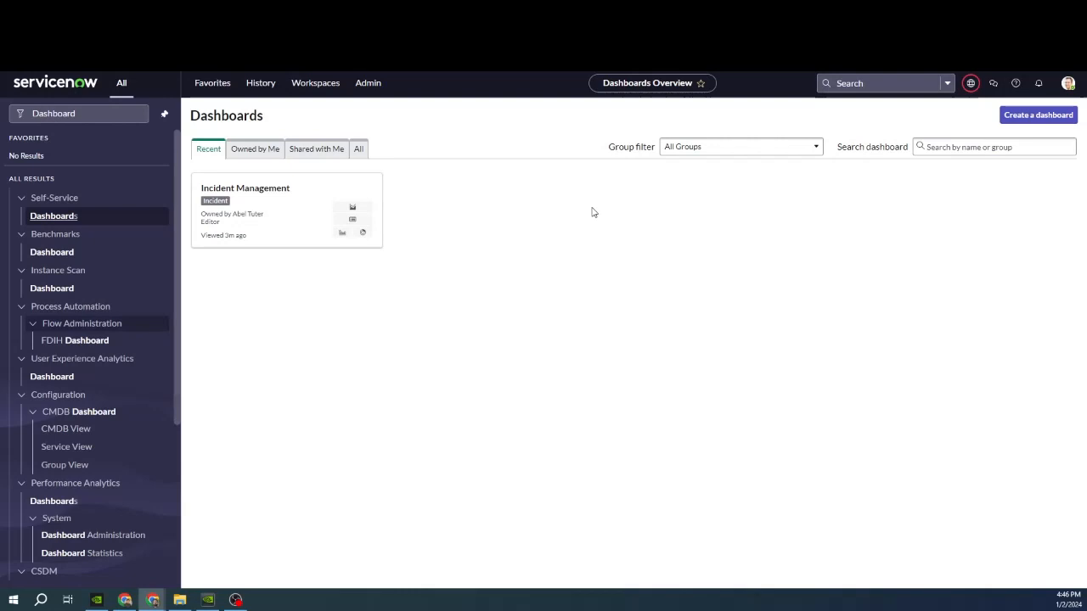
# Step: Confirm the Incident Dashboard Changes update set is the current one
pyautogui.click(970, 81)
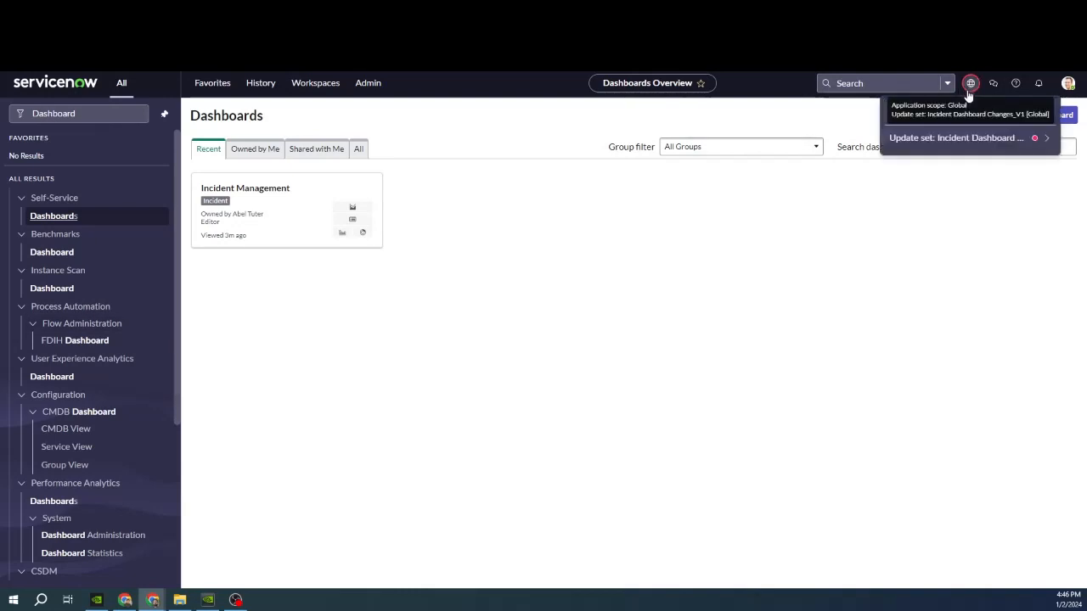
pyautogui.click(958, 138)
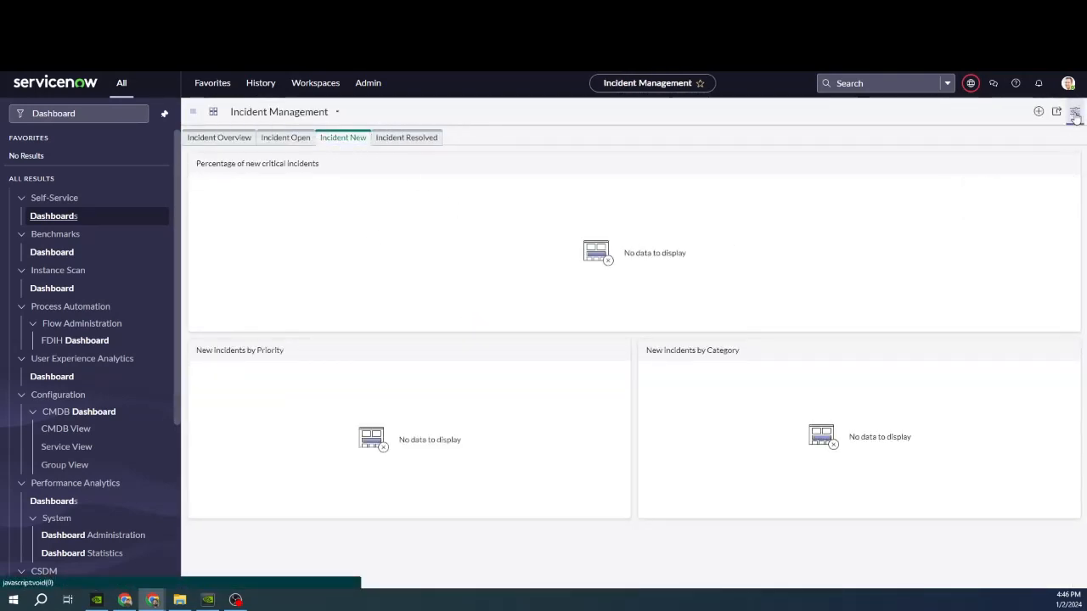
# Step: Remove the Percentage of new critical incidents widget in dashboard configuration mode
pyautogui.click(1075, 112)
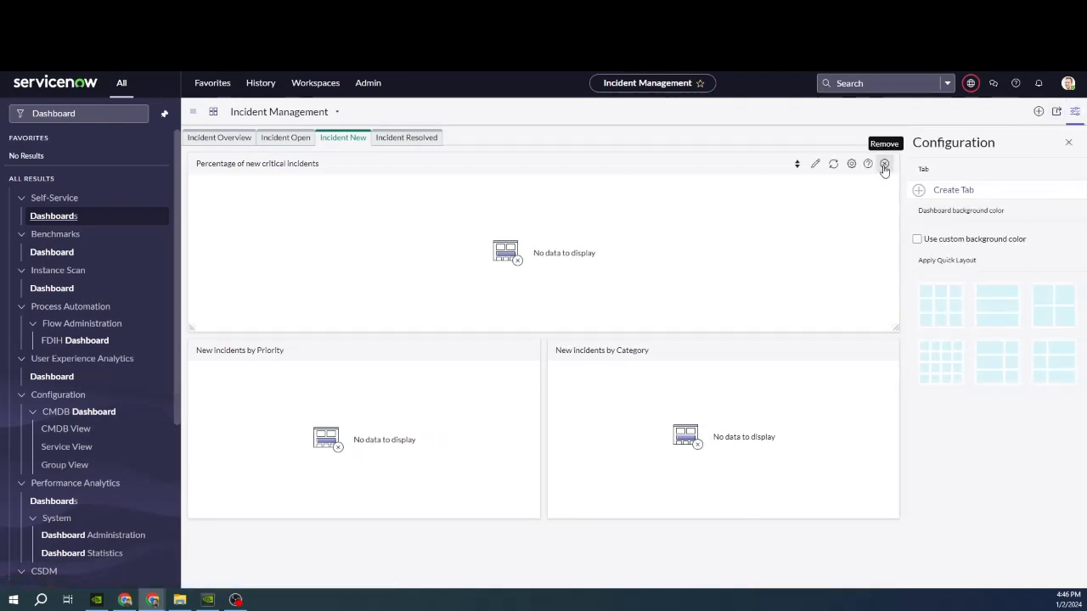
pyautogui.click(883, 163)
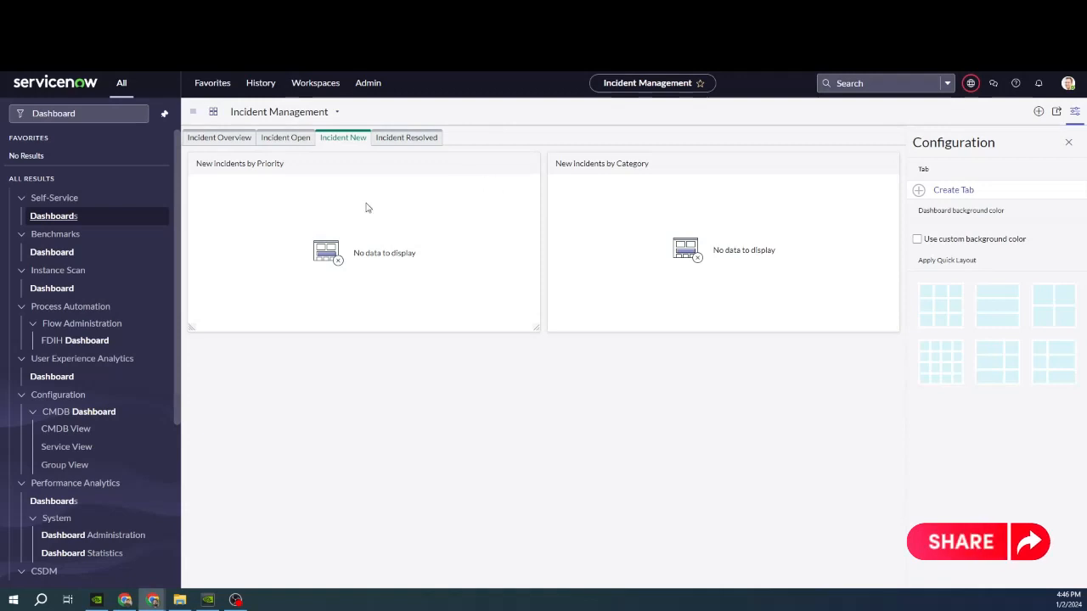
pyautogui.click(194, 112)
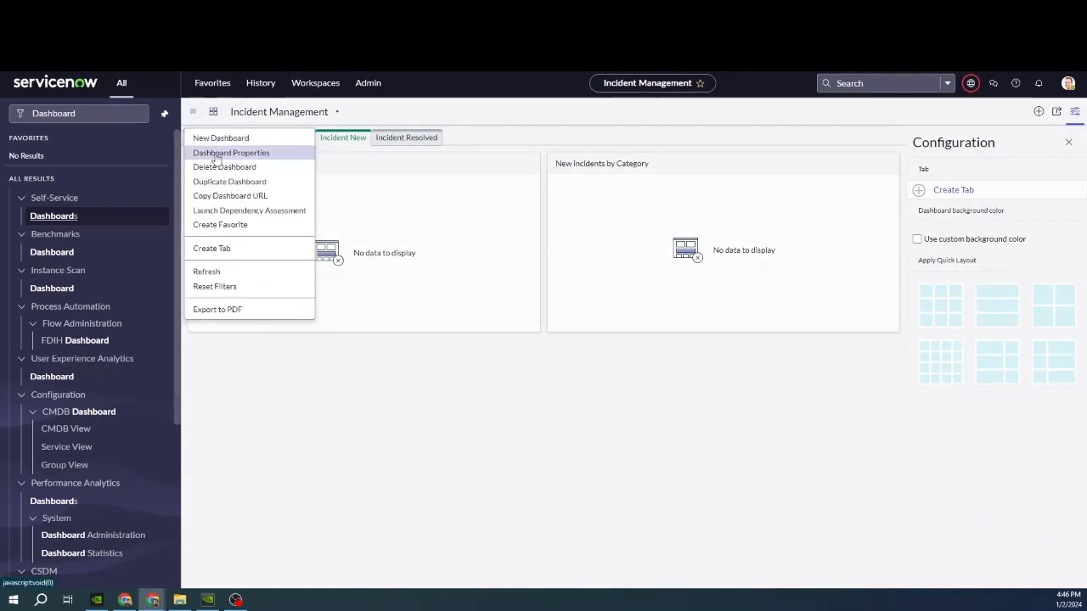
# Step: Run Unload Dashboard from the Incident Management dashboard's properties record
pyautogui.click(231, 152)
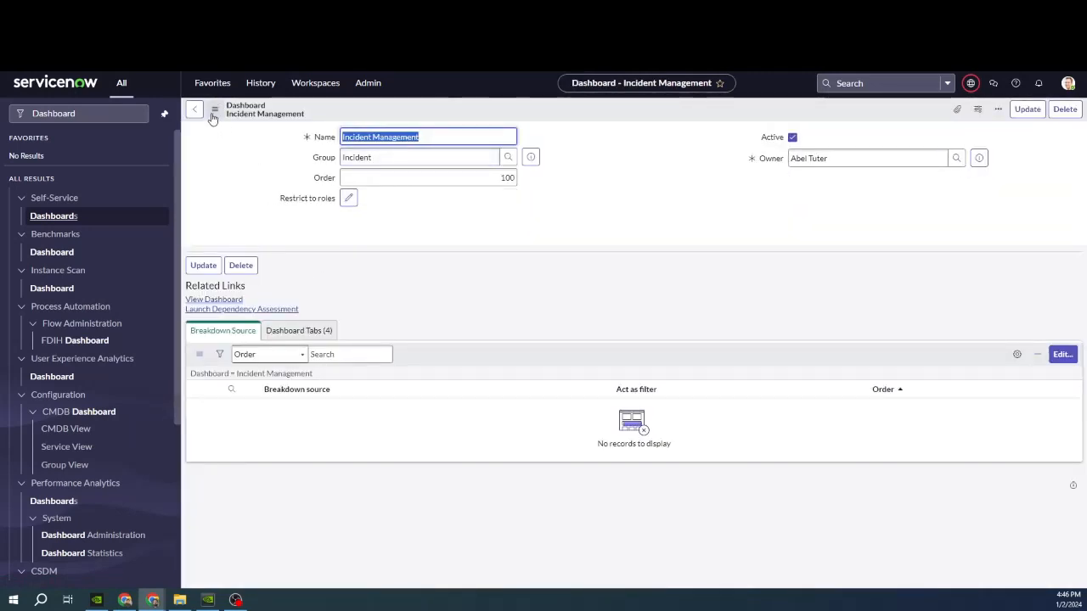
pyautogui.click(214, 110)
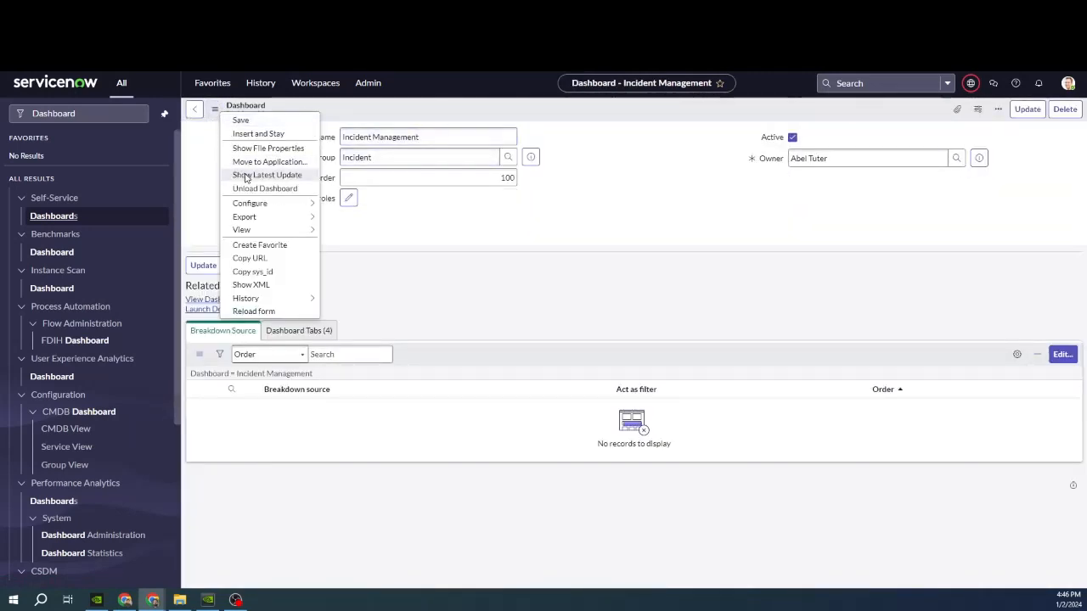
pyautogui.moveTo(265, 187)
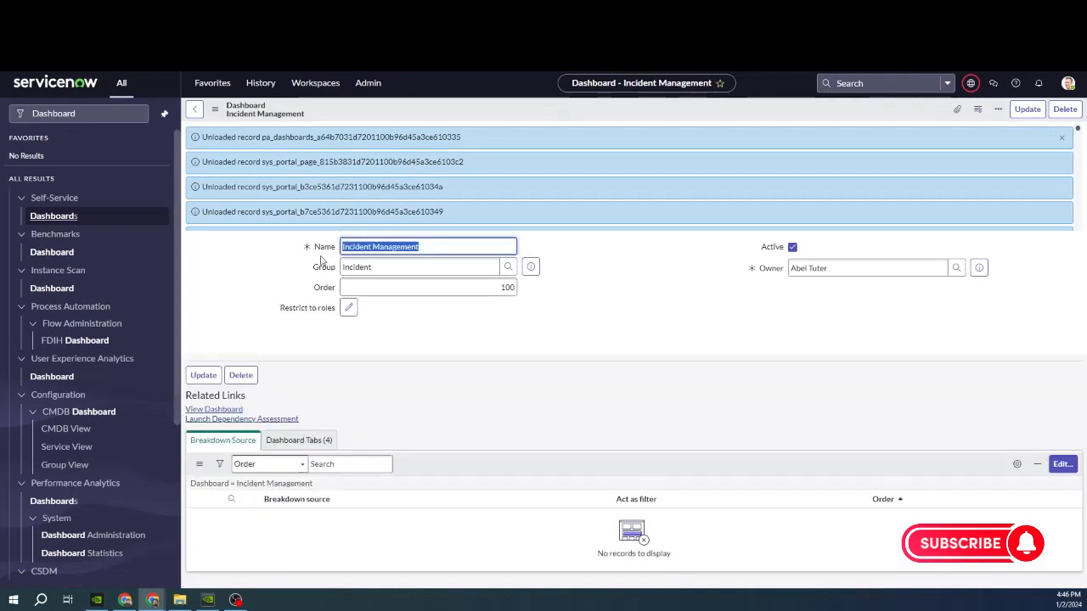
# Step: Open the Incident Dashboard Changes_V1 update set record showing its captured updates
pyautogui.click(969, 82)
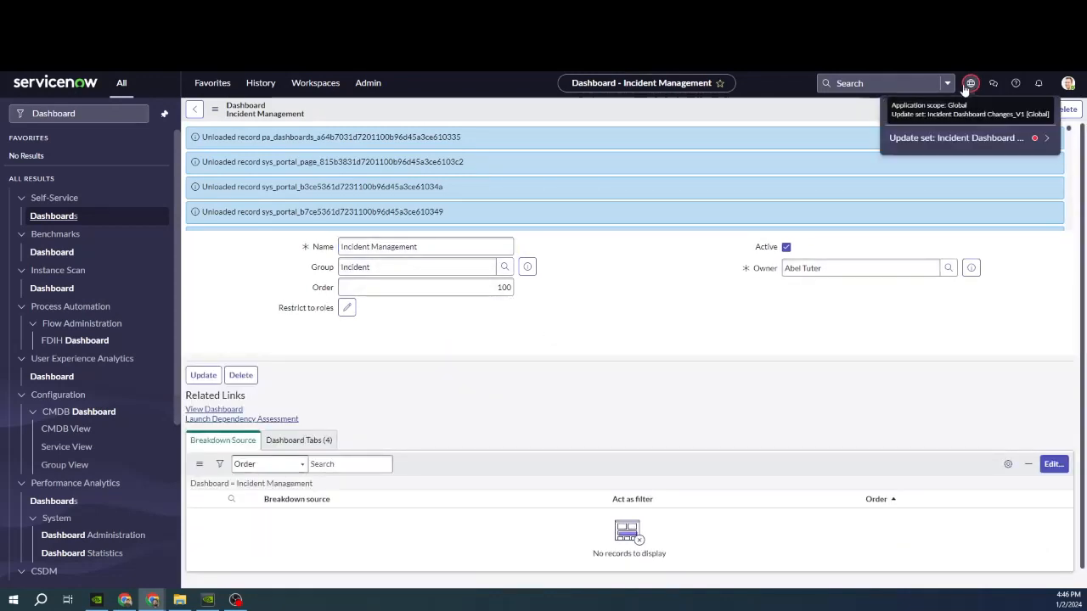
pyautogui.click(958, 137)
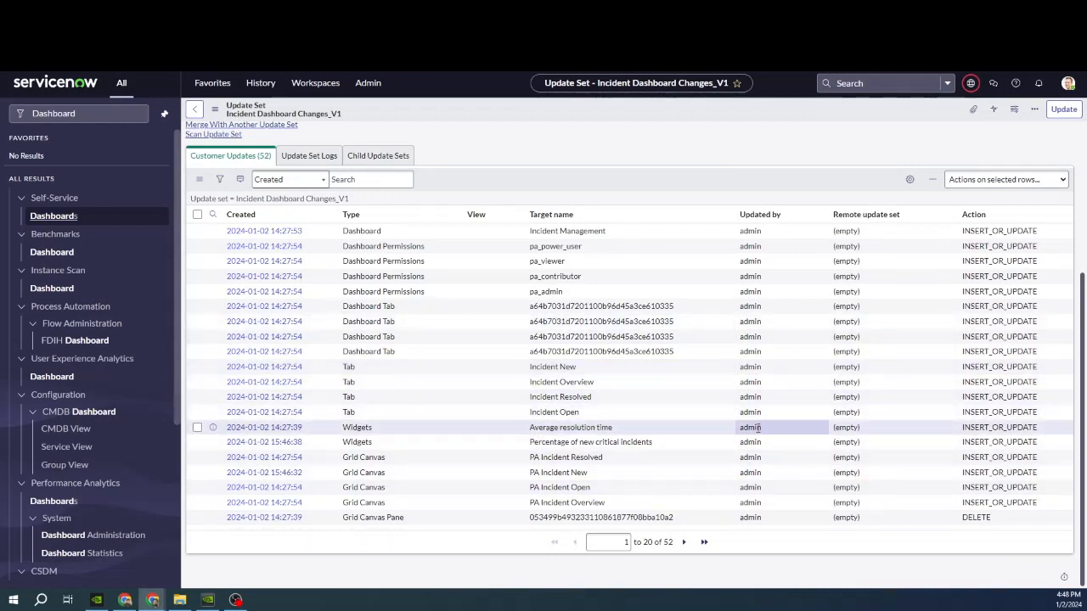
pyautogui.moveTo(798, 381)
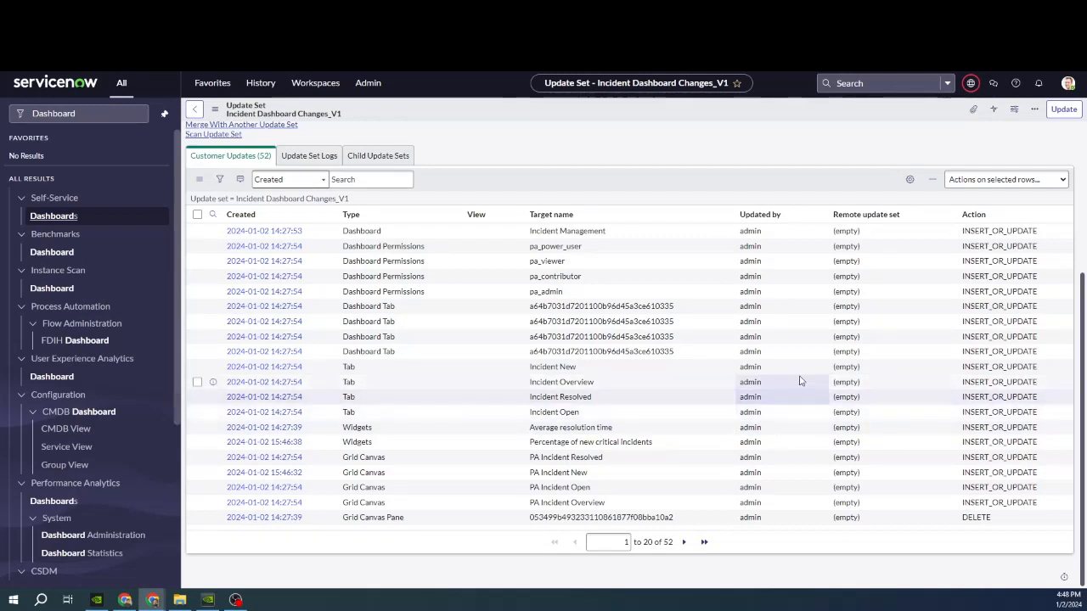